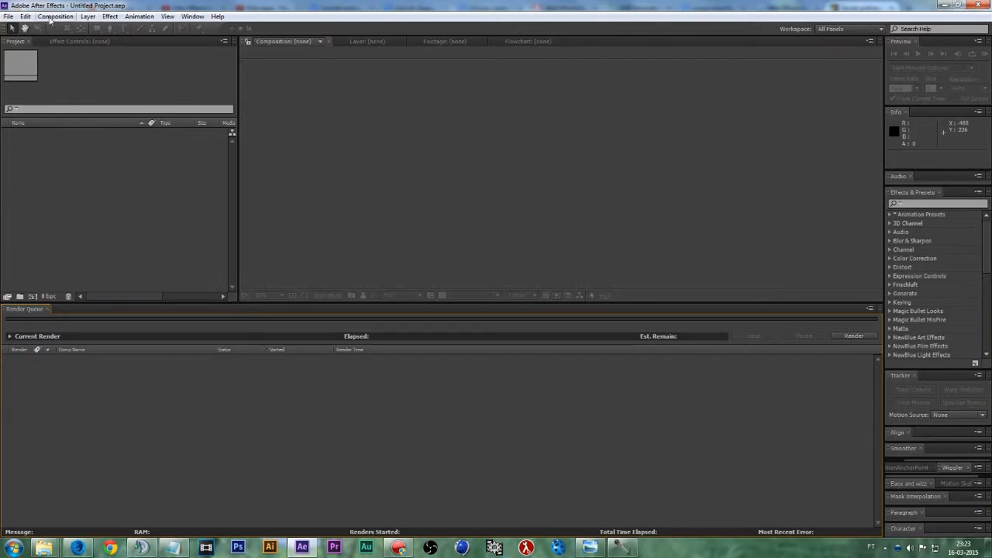
Create a composition named 'Tutorial' at 1920×1080, 30 fps, ten seconds long
left_click(55, 16)
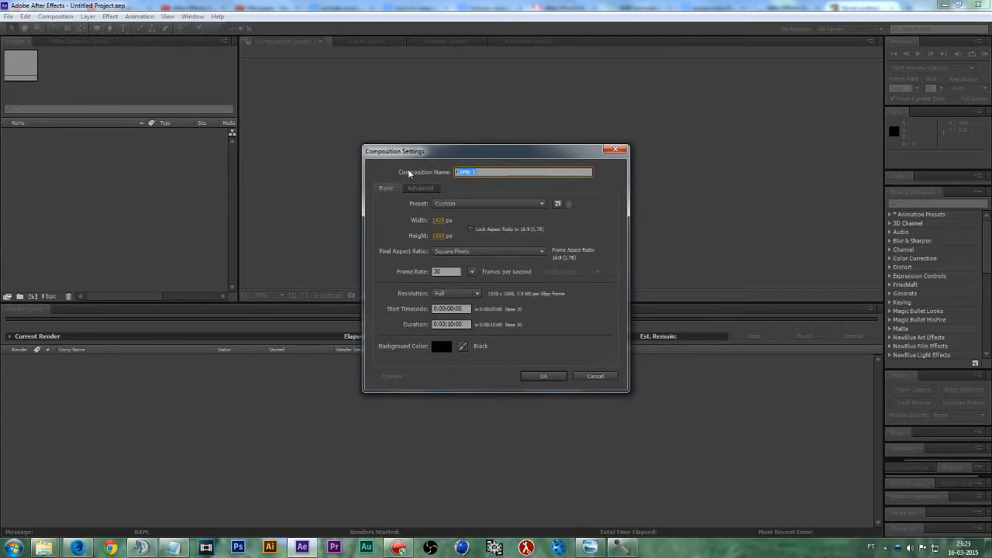
type("Tutorial")
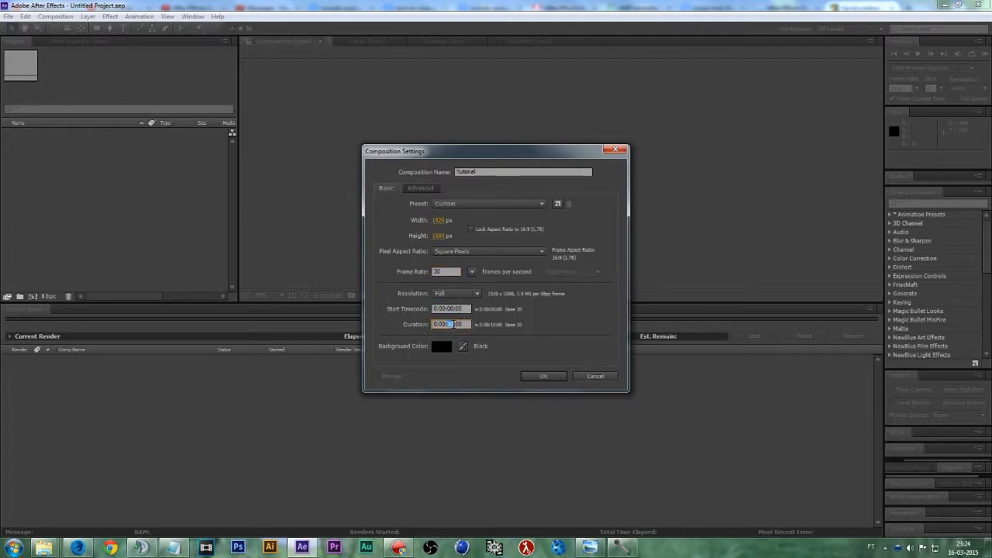
left_click(543, 376)
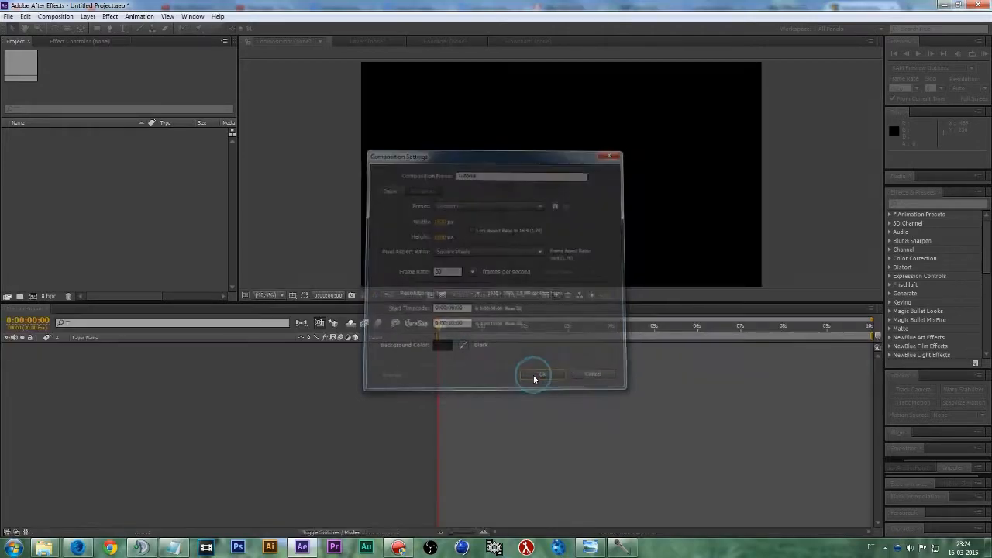
Add a black, comp-size solid layer named 'Example' to the Tutorial timeline
left_click(534, 374)
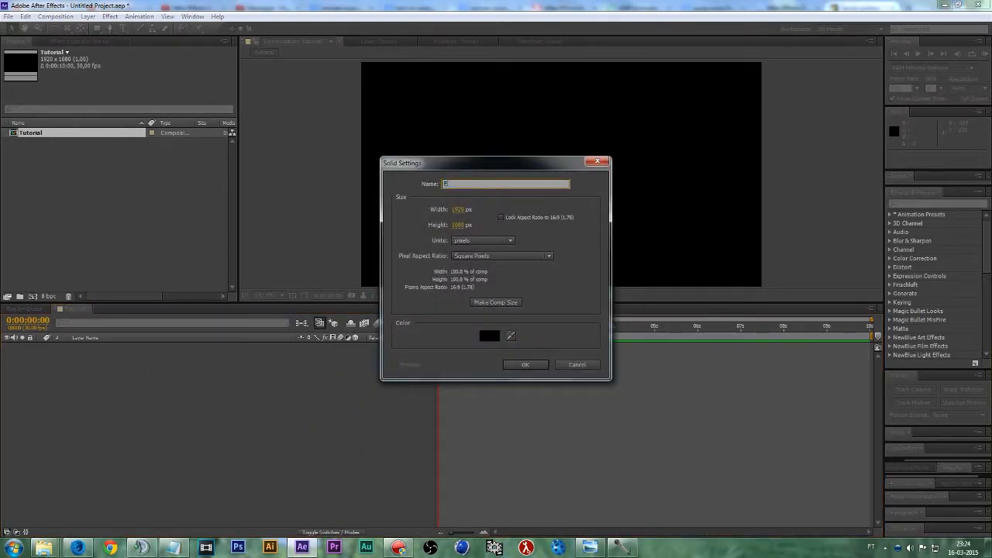
type("Example")
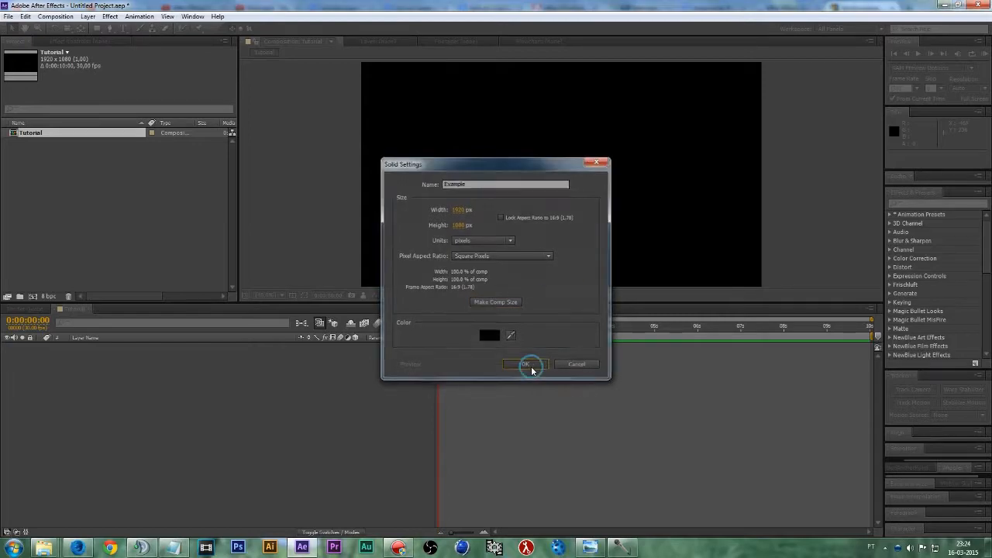
left_click(526, 364)
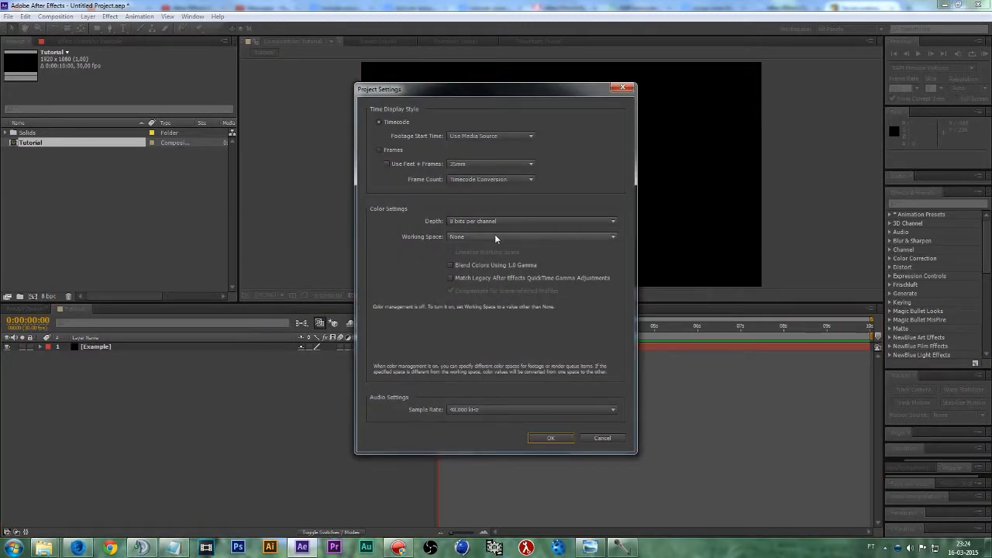
Change the Project Settings colour depth to 16 bits per channel and apply
left_click(532, 221)
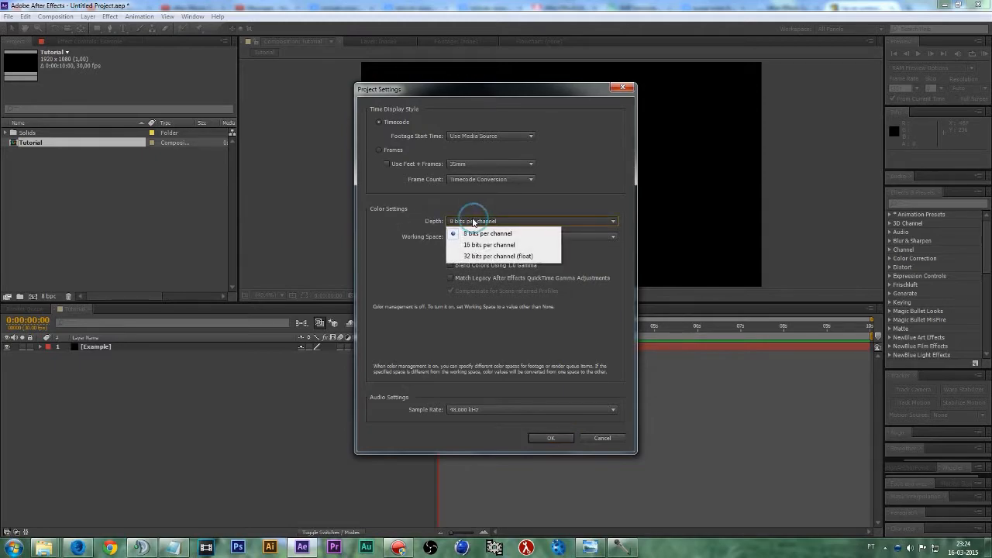
left_click(488, 233)
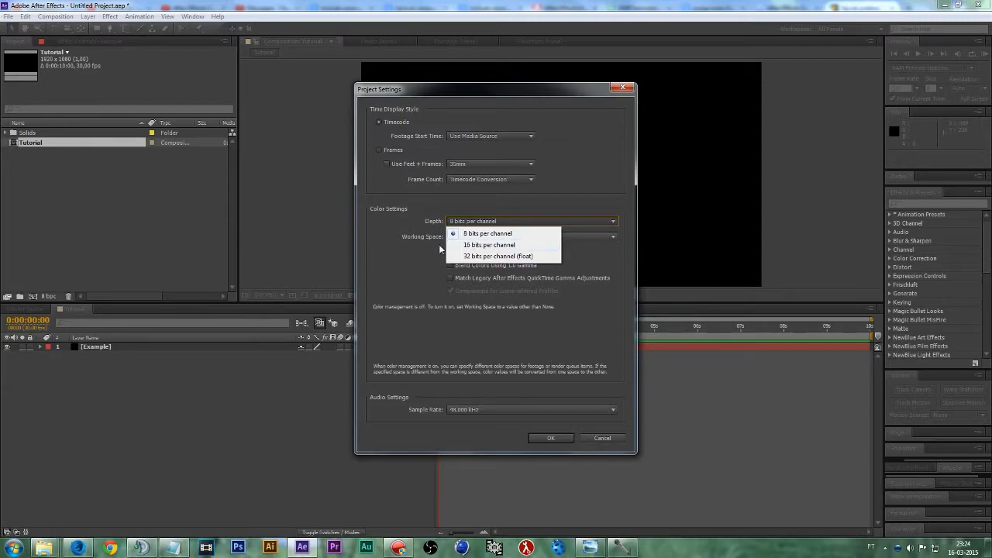
left_click(487, 233)
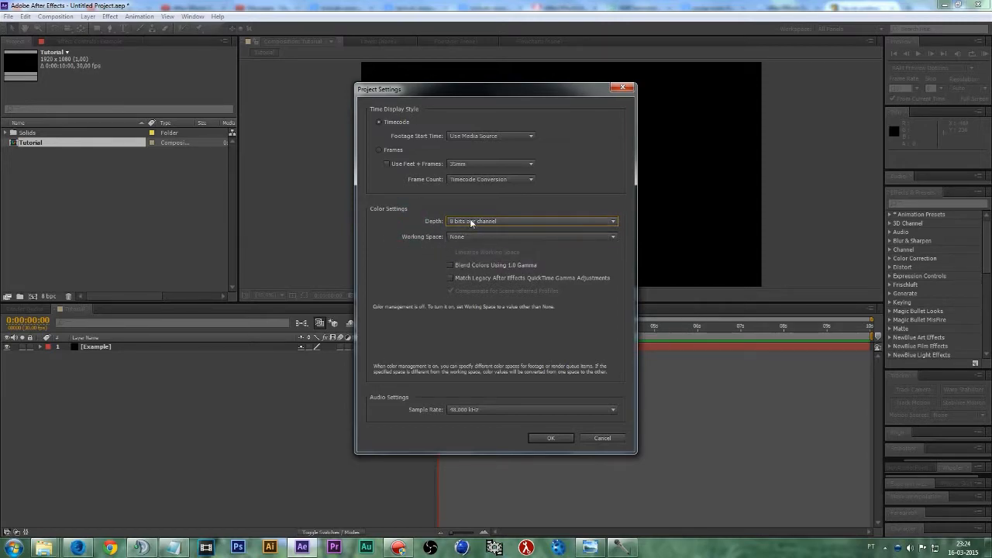
left_click(532, 221)
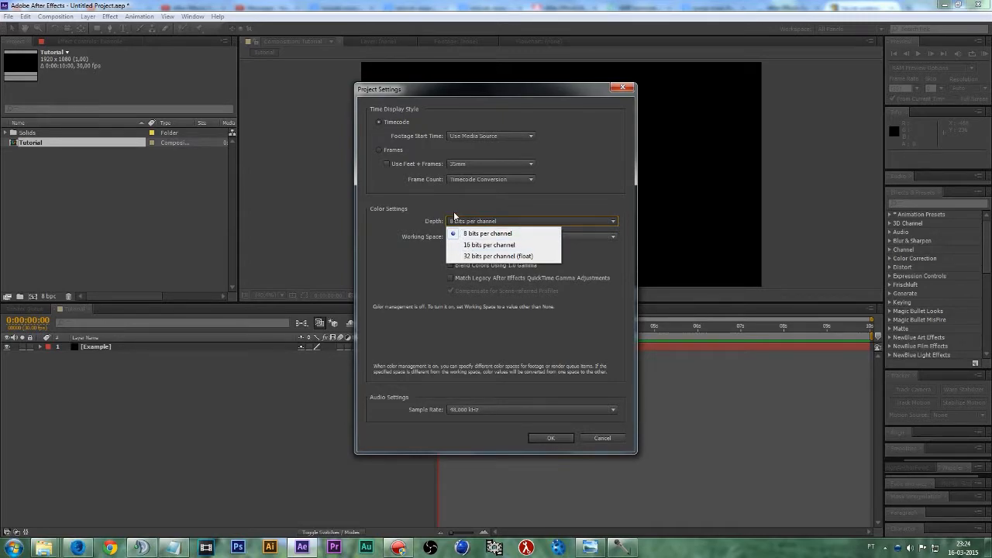
mouse_move(480, 246)
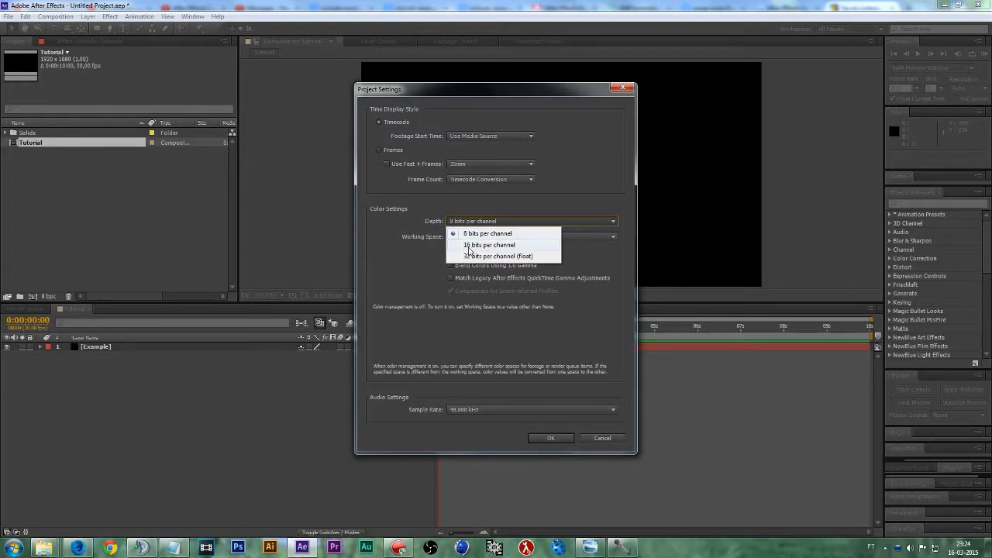
left_click(499, 245)
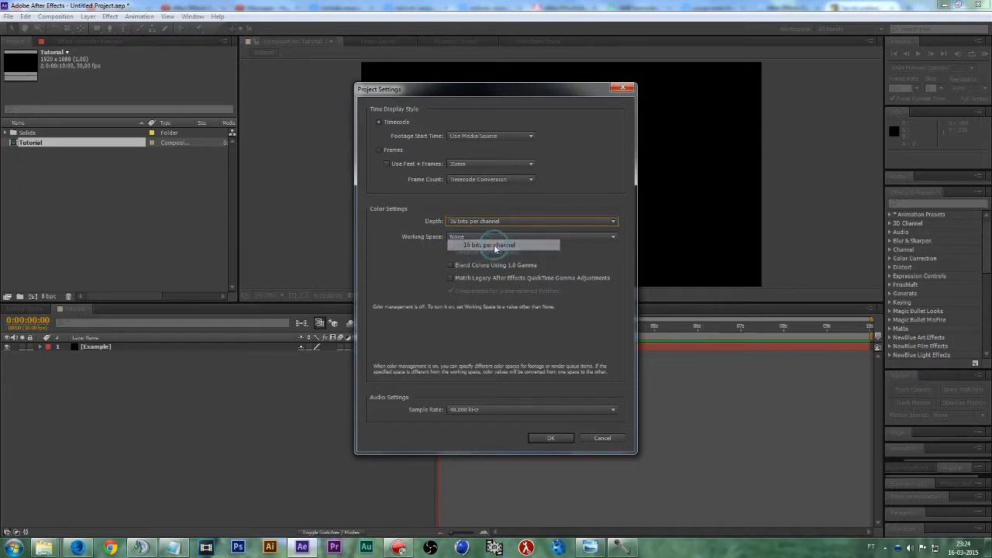
left_click(551, 438)
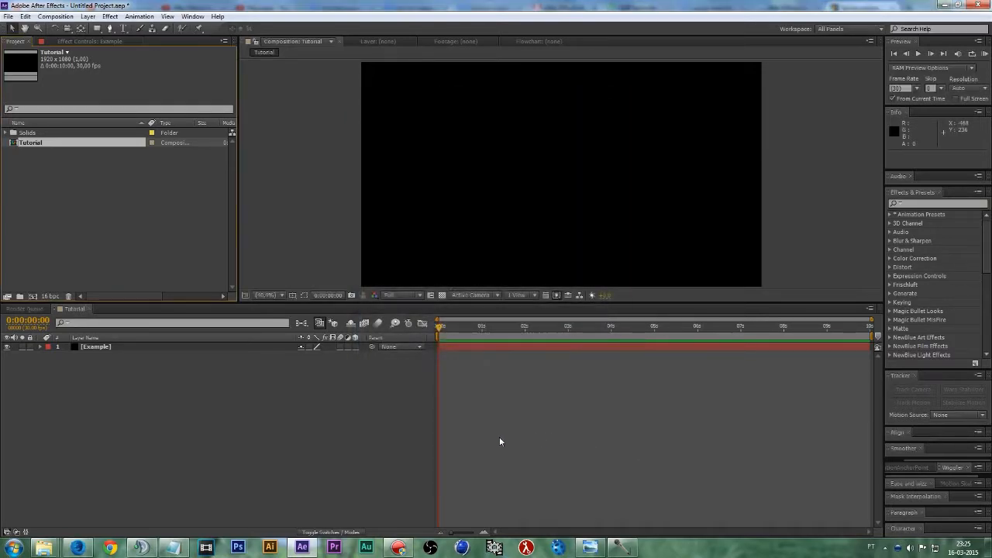
mouse_move(267, 415)
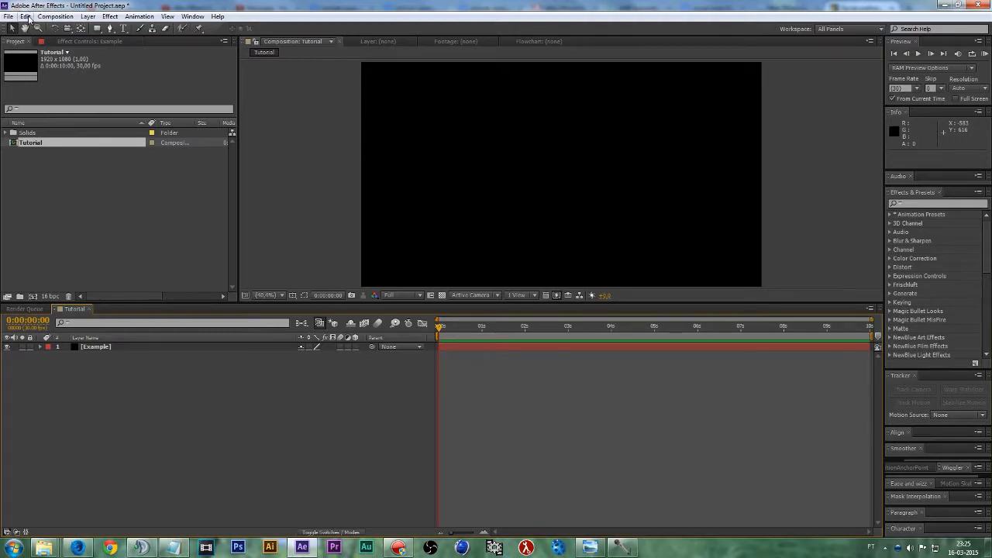
Open the General page of Preferences from the Edit menu
left_click(25, 16)
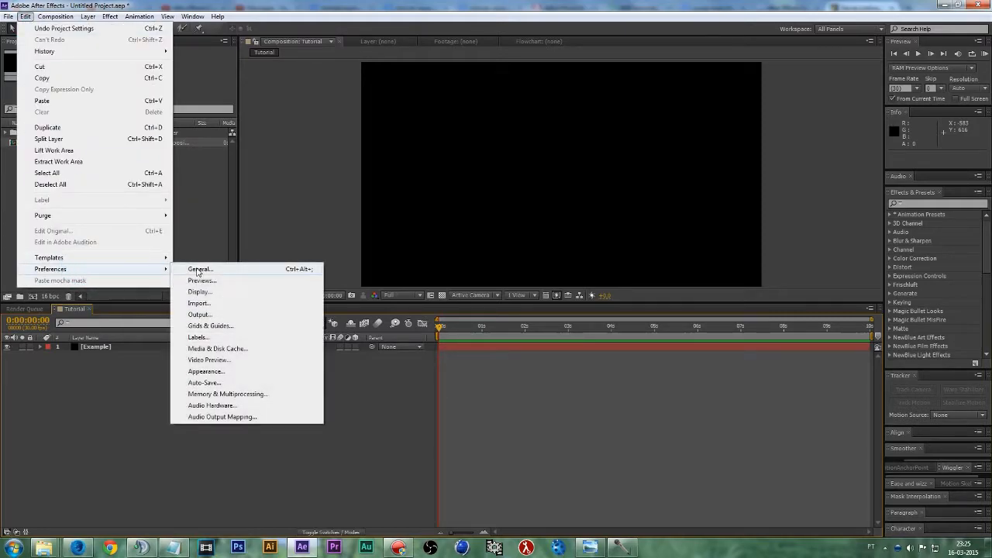
left_click(200, 269)
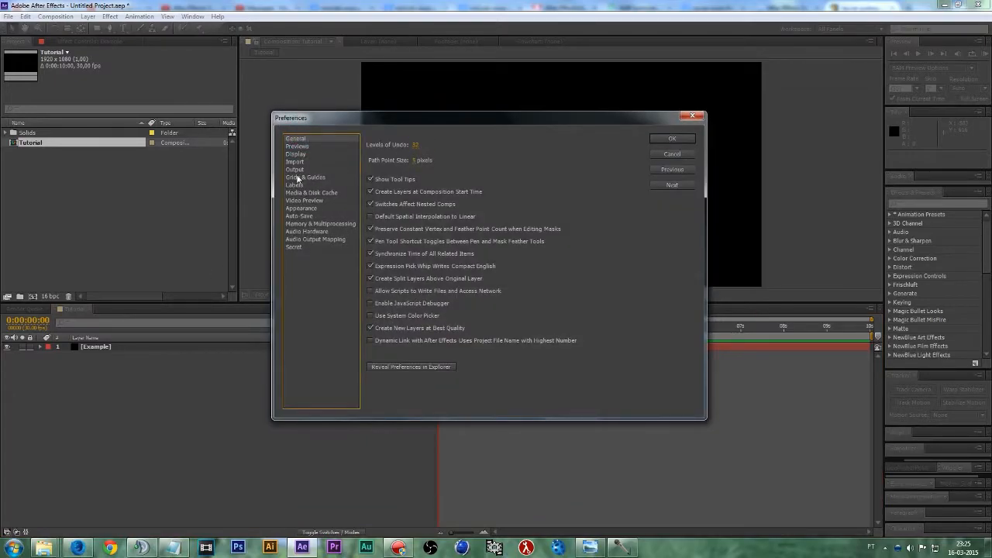
In Secret preferences, keep Disable Layer Cache and Ignore Sequence Rendering Errors on, and edit Purge Every
left_click(294, 247)
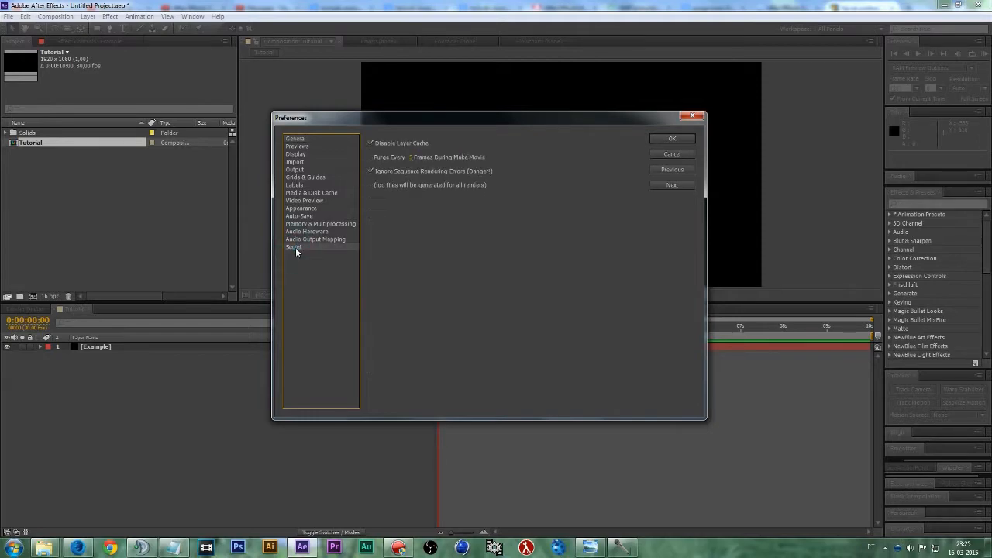
mouse_move(302, 267)
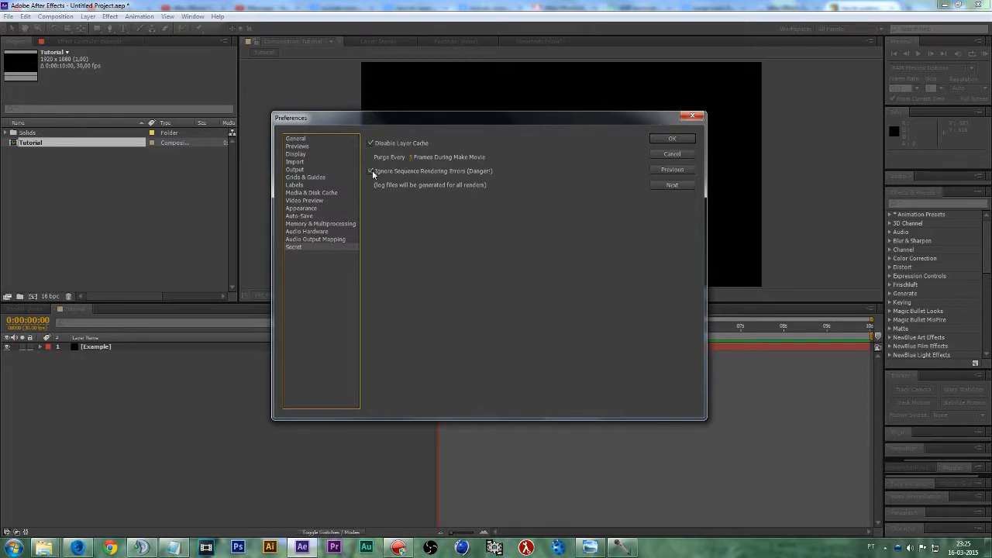
left_click(371, 170)
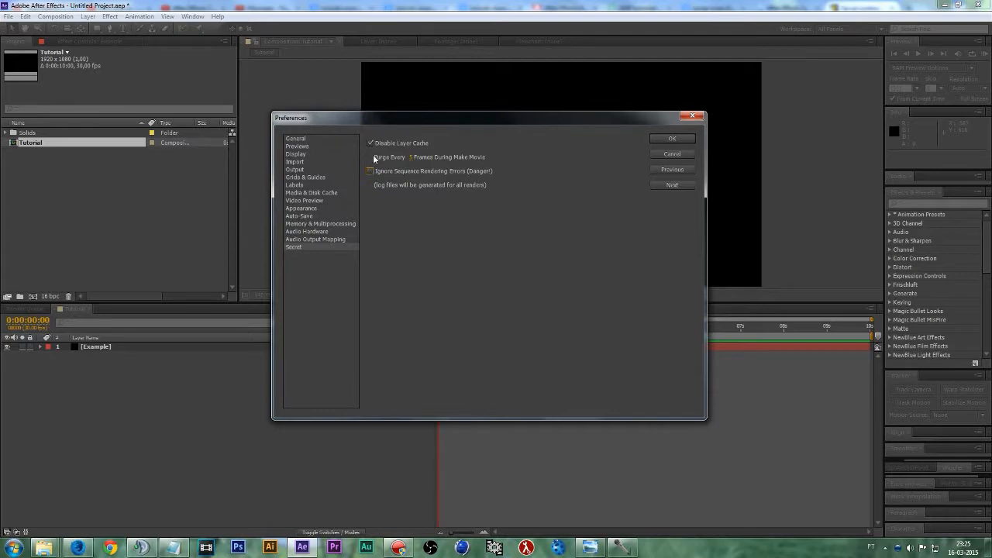
left_click(371, 143)
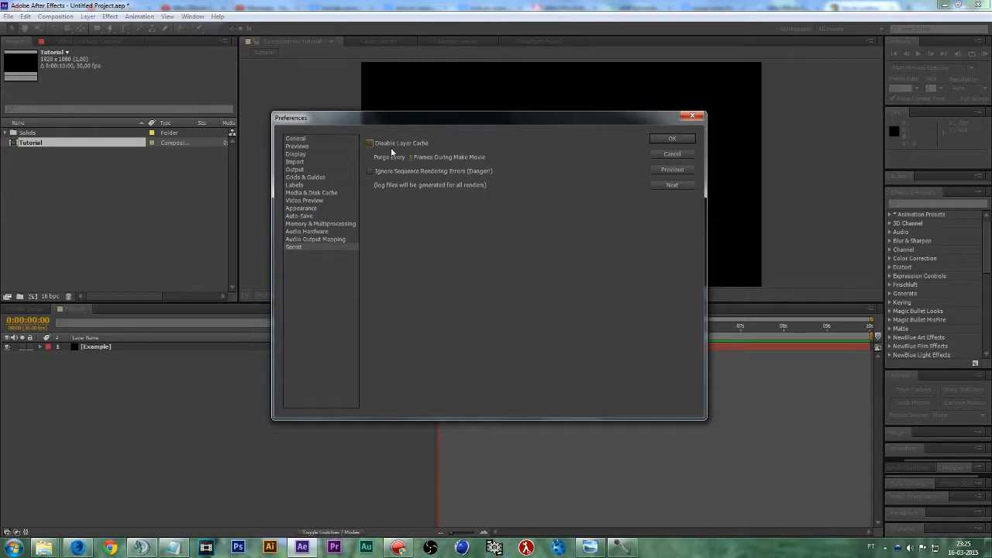
mouse_move(406, 160)
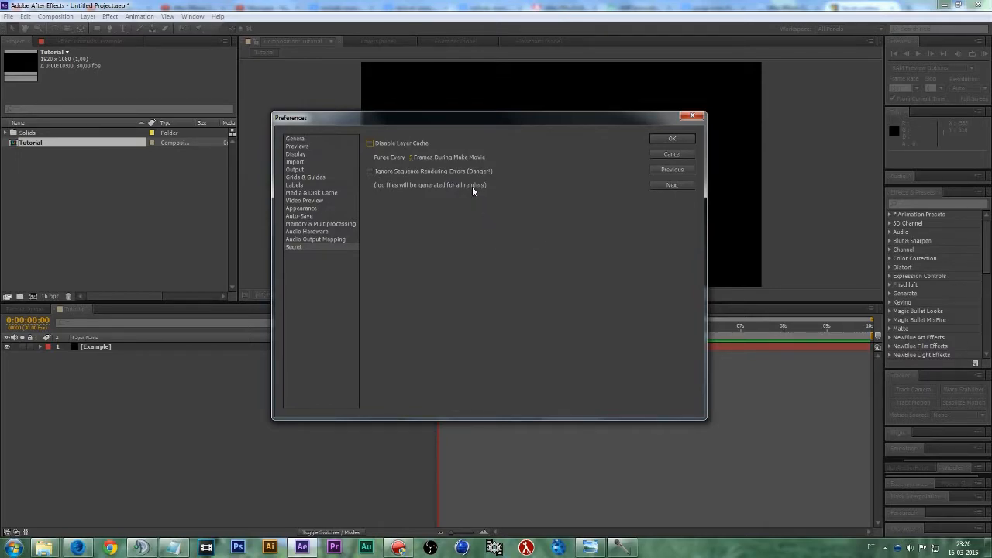
mouse_move(443, 199)
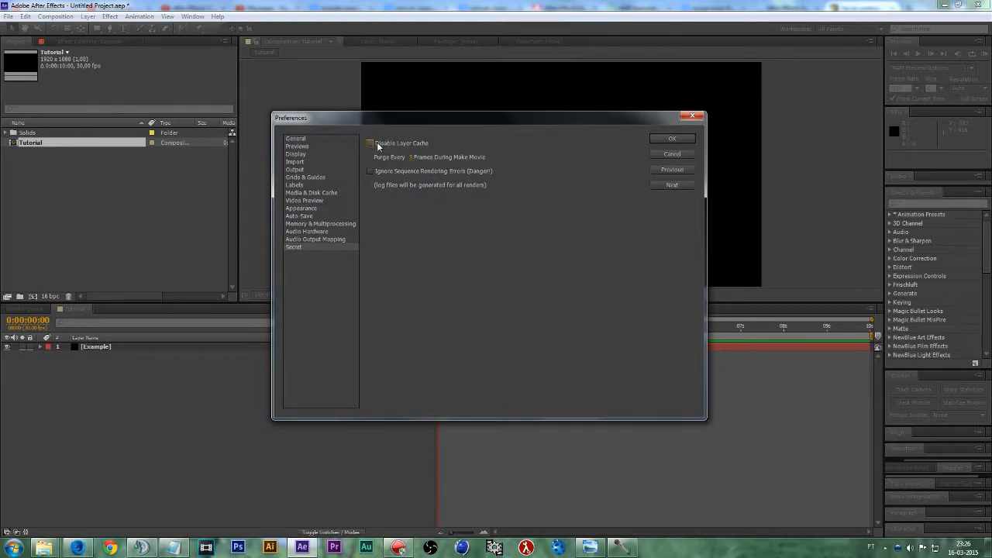
left_click(370, 142)
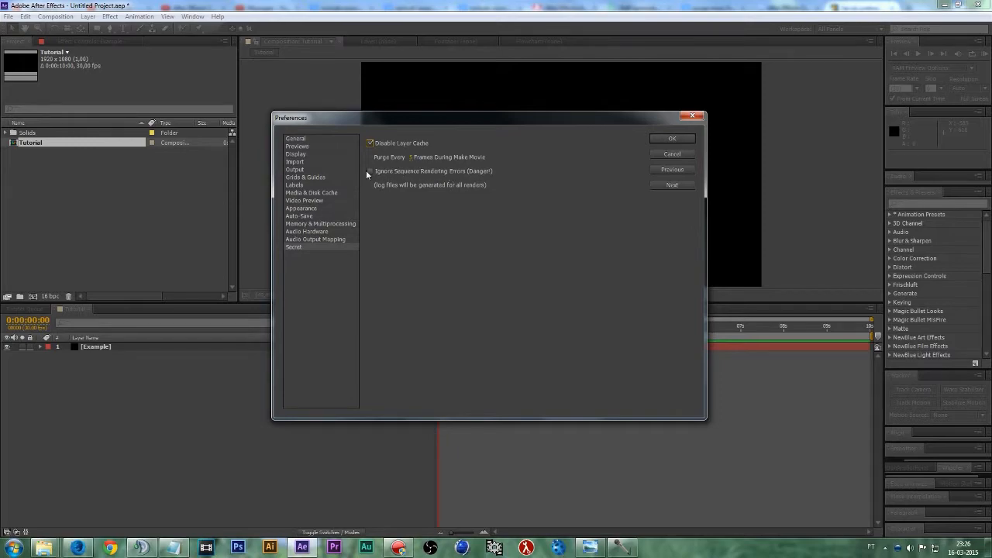
left_click(371, 172)
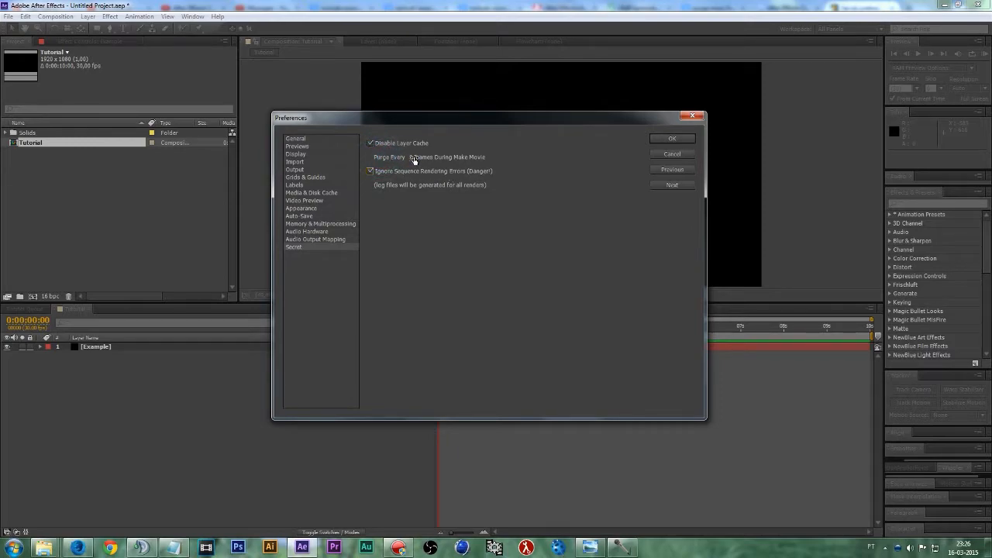
left_click(380, 157)
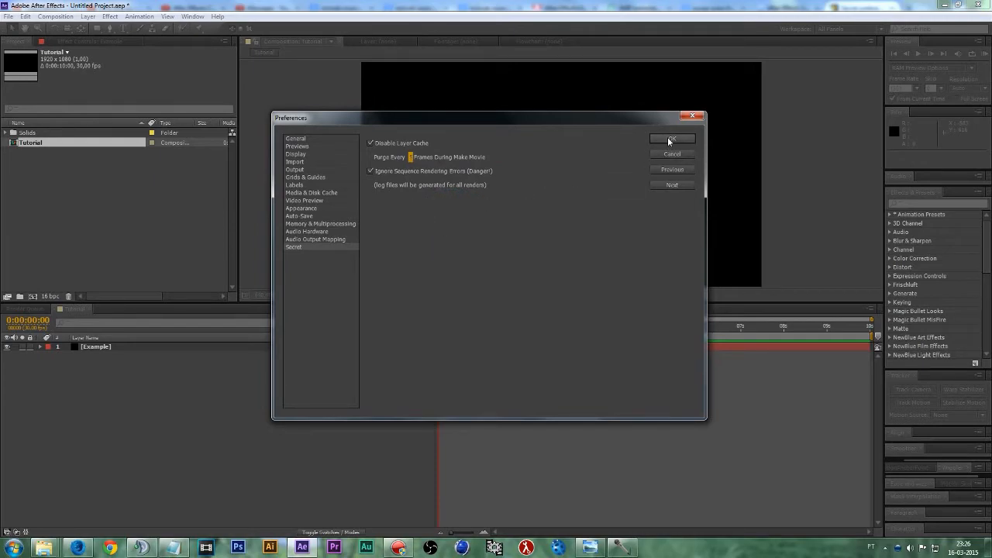
left_click(671, 139)
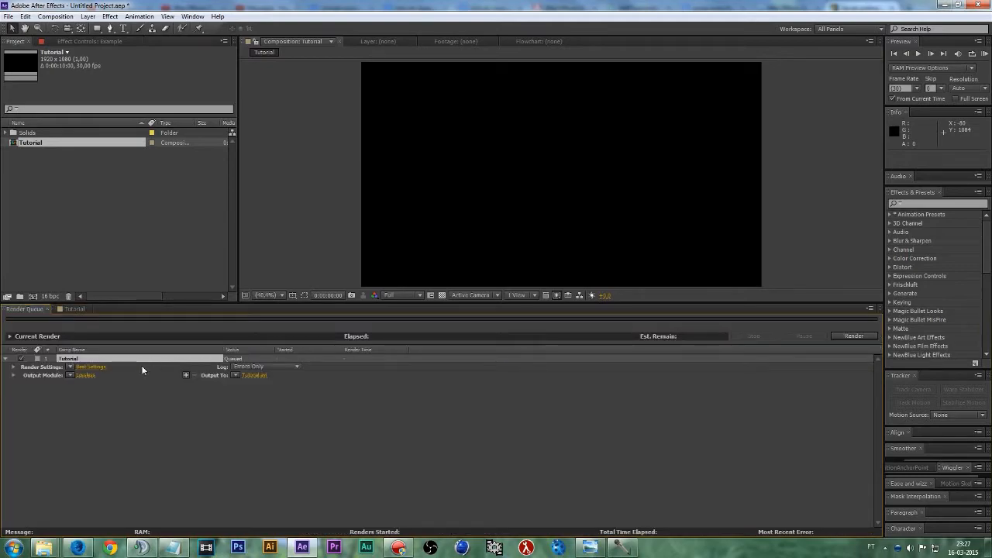
mouse_move(238, 385)
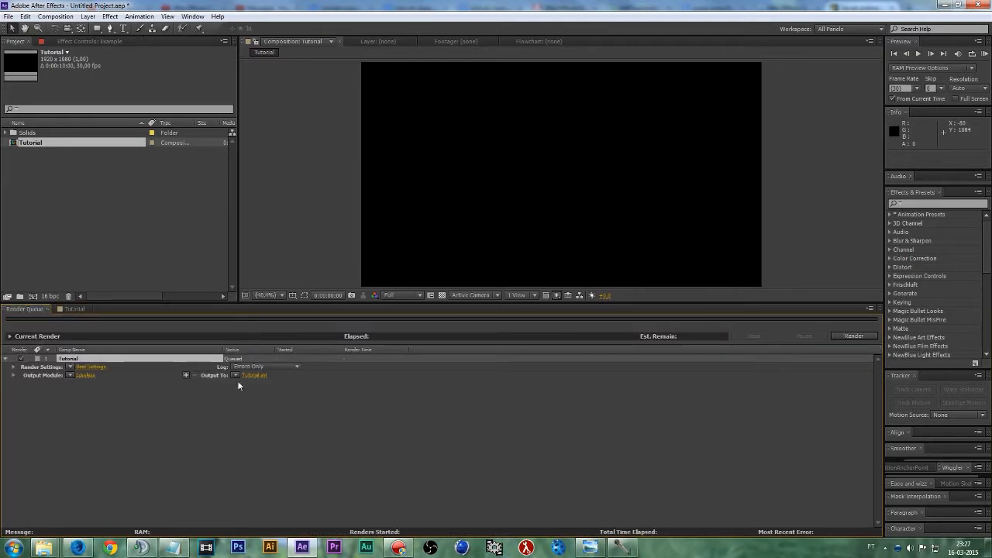
Set the Tutorial render's Output To file name and location
left_click(254, 375)
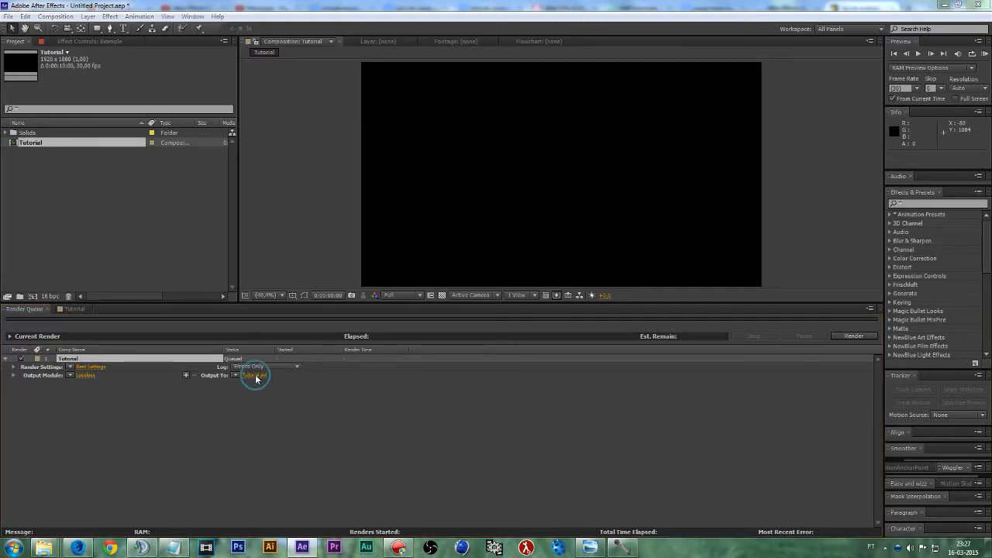
left_click(253, 375)
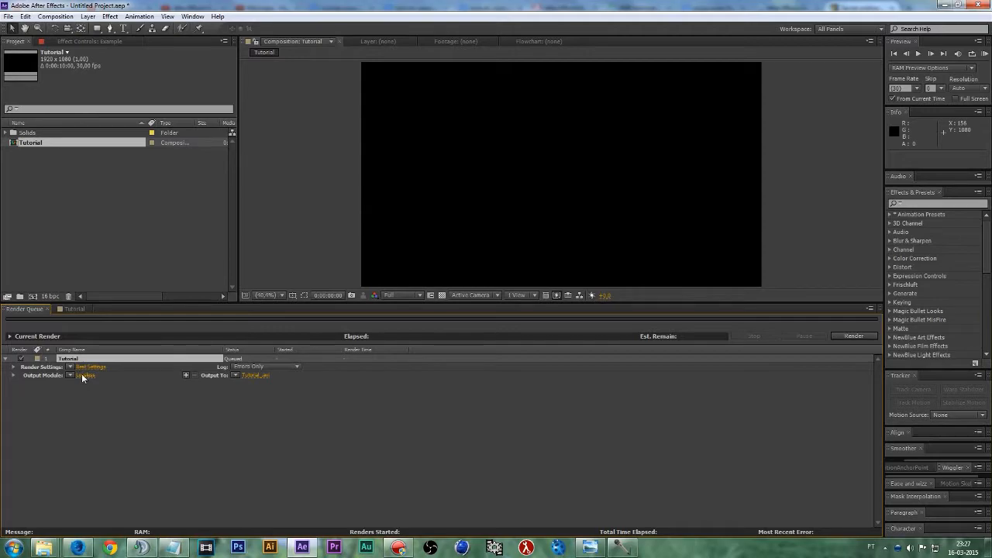
Open Output Module Settings for the queued Tutorial render via its Lossless link
left_click(85, 375)
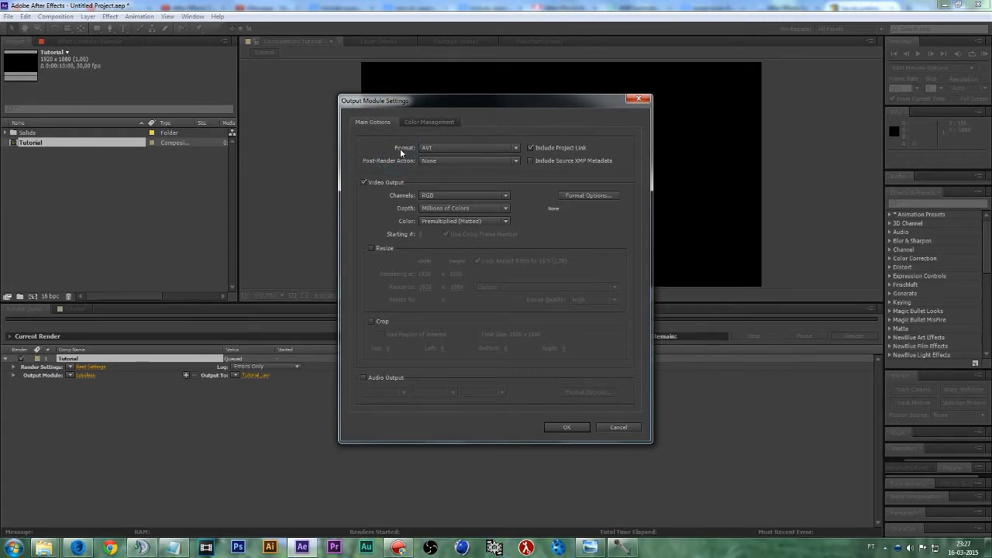
mouse_move(403, 152)
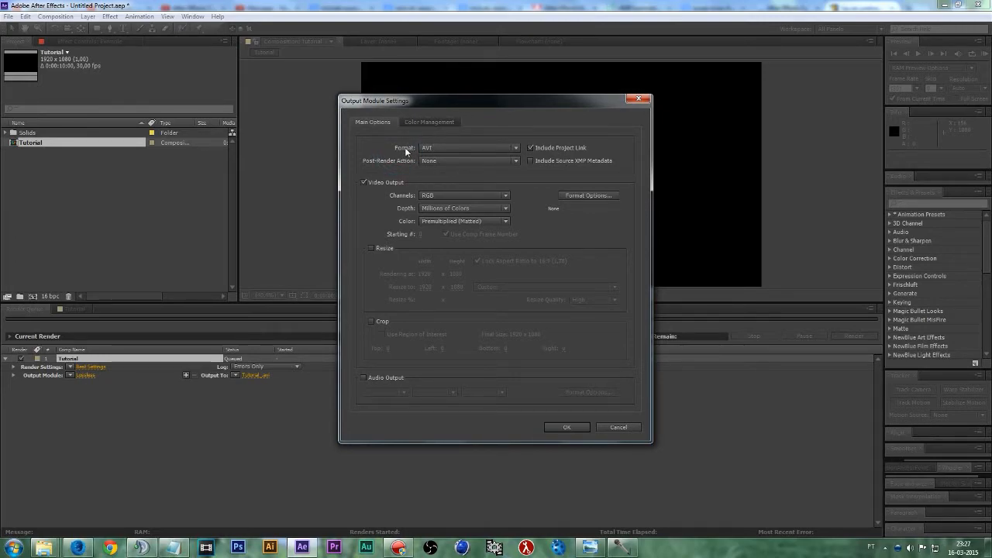
Choose H.264 as the output format in Output Module Settings
left_click(468, 147)
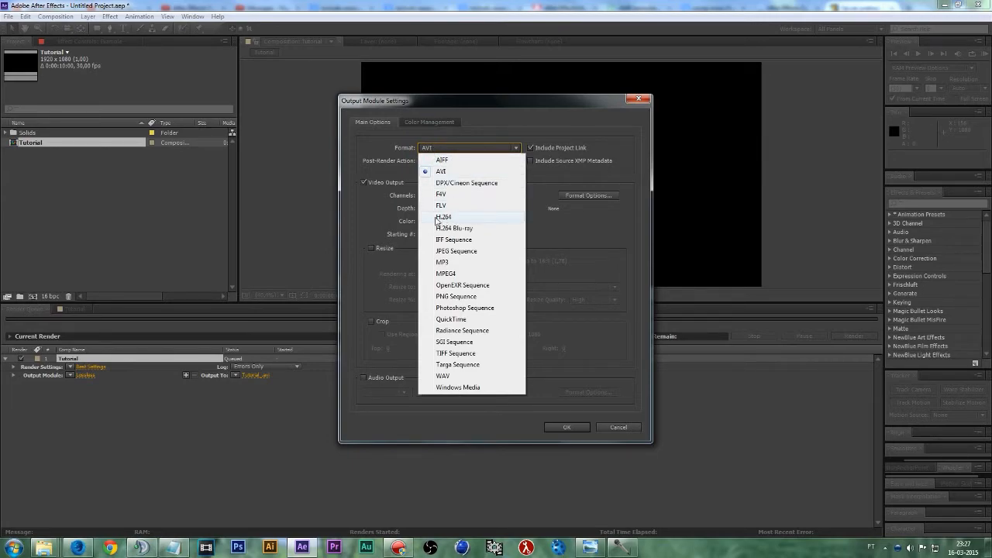
left_click(441, 171)
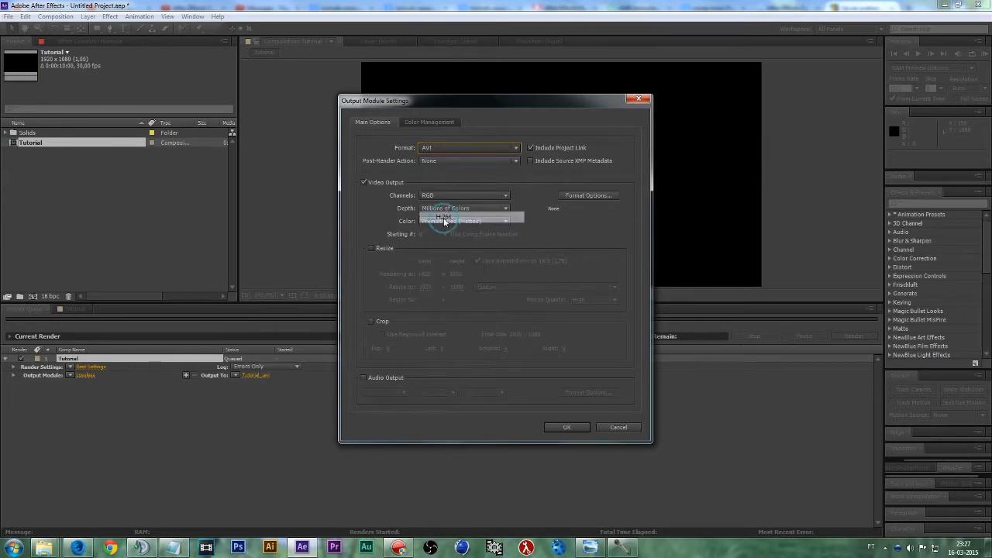
left_click(468, 147)
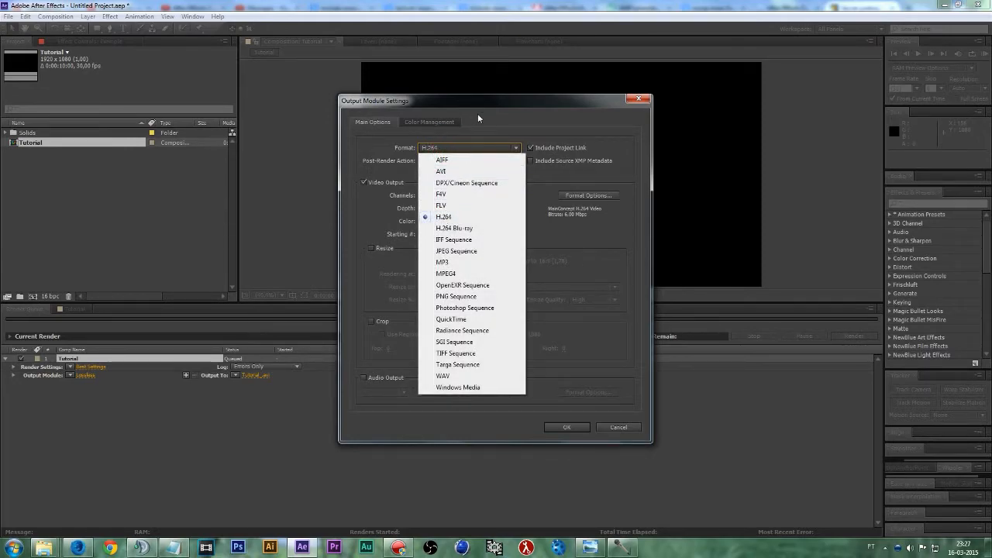
left_click(443, 217)
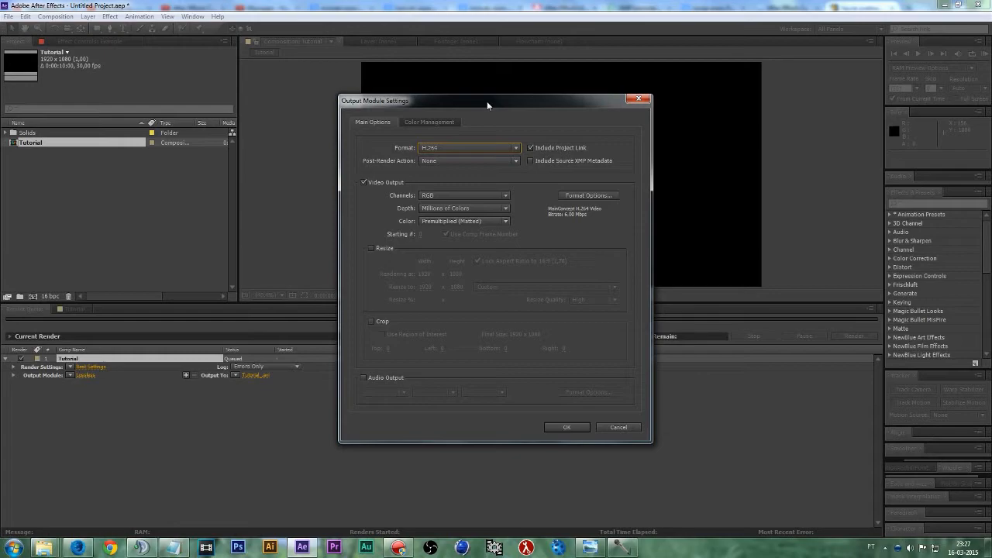
mouse_move(489, 131)
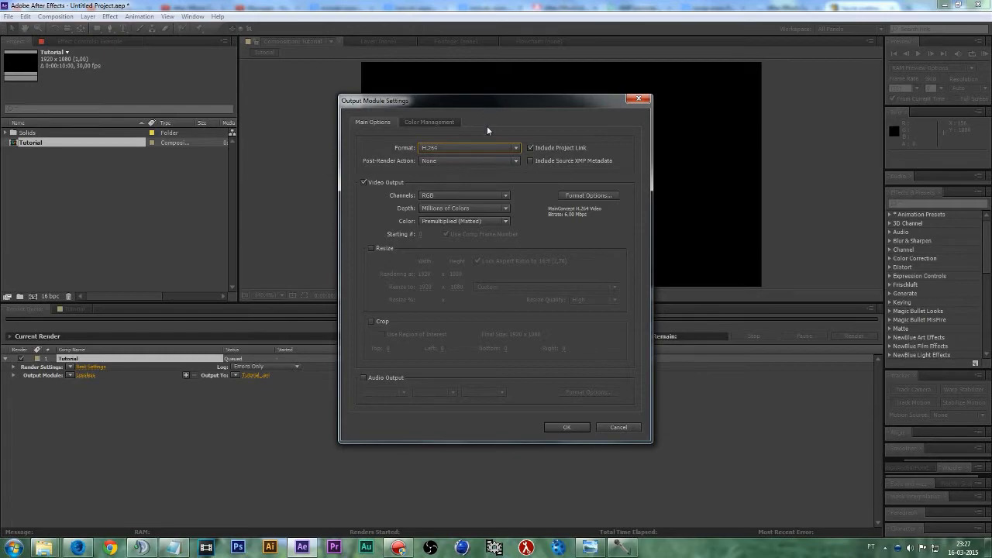
mouse_move(492, 124)
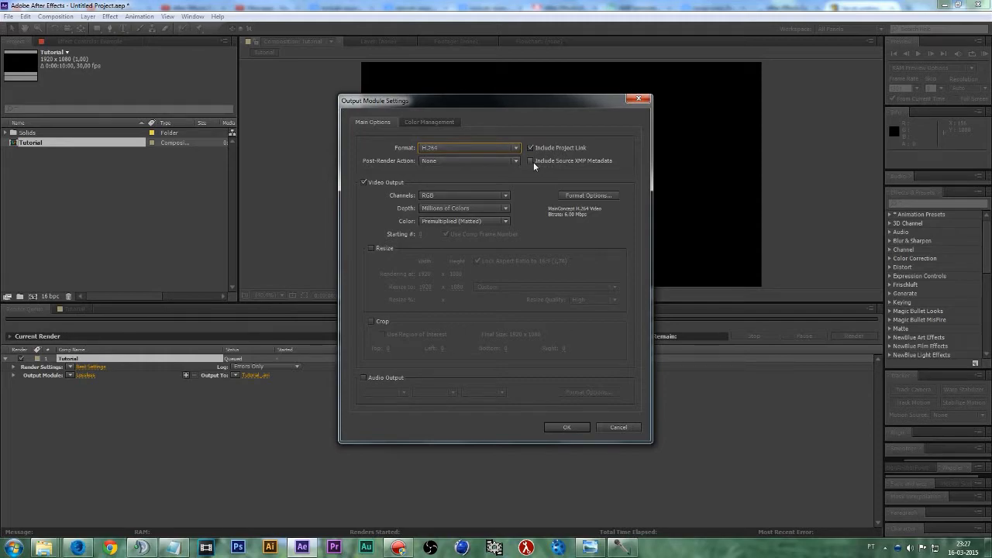
Tick Include Source XMP Metadata and open the H.264 Format Options
left_click(531, 160)
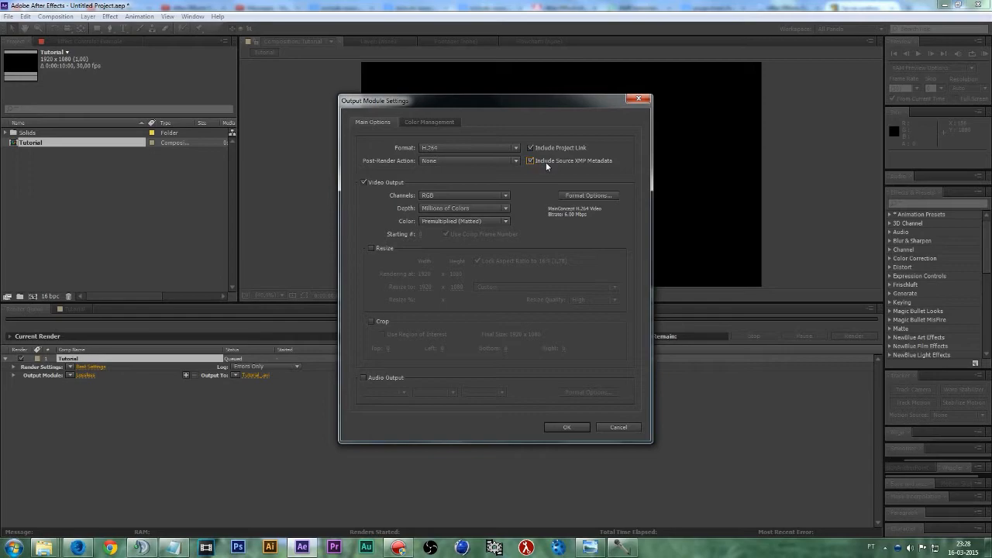
mouse_move(549, 167)
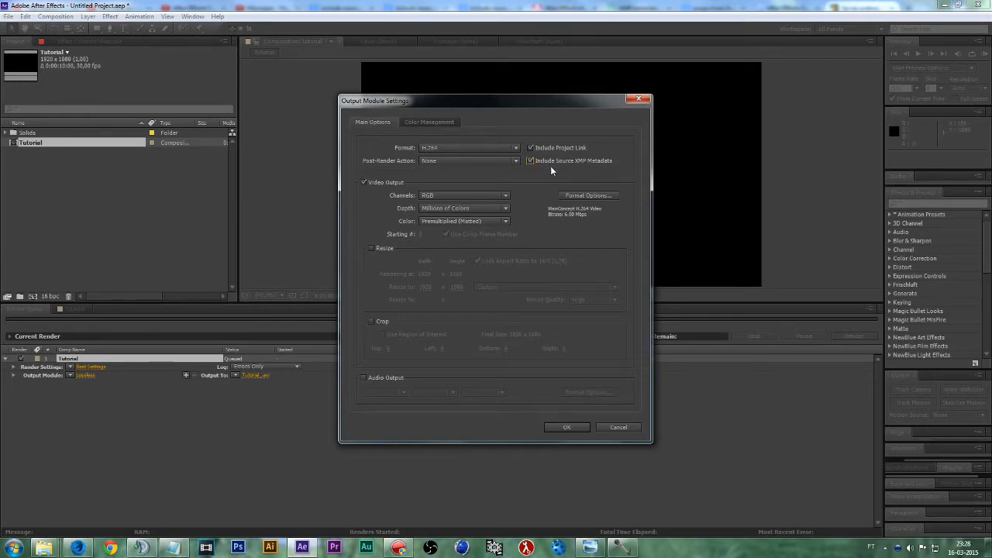
mouse_move(558, 176)
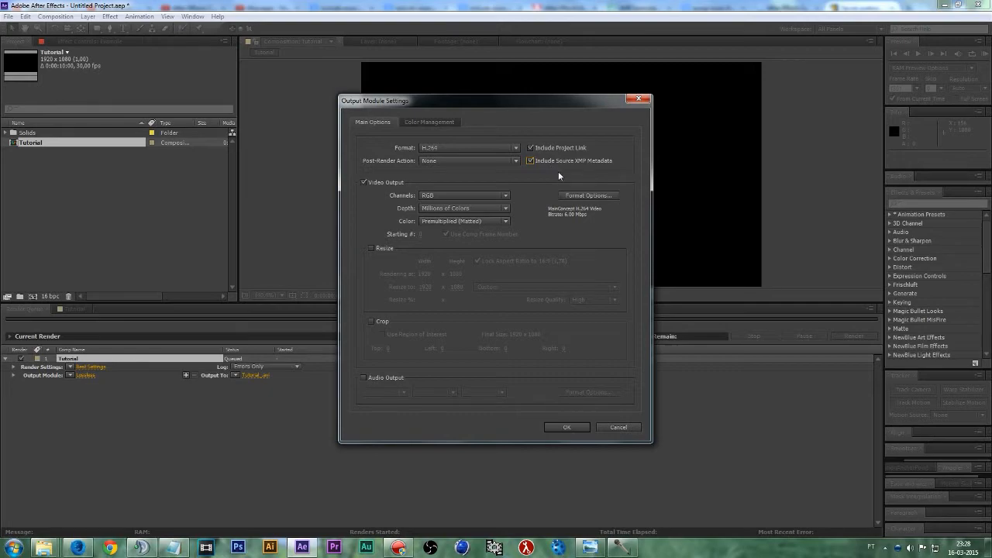
mouse_move(578, 173)
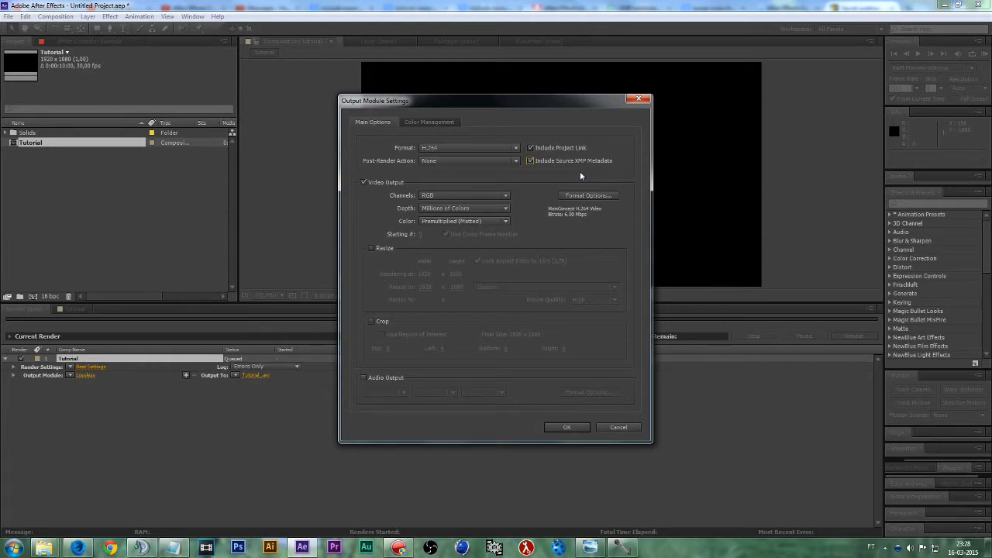
mouse_move(584, 184)
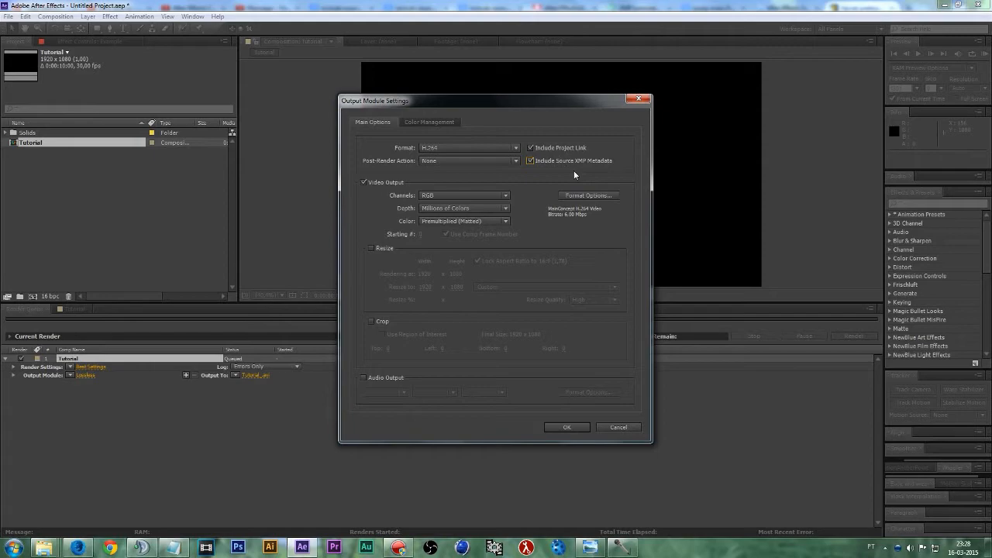
mouse_move(577, 171)
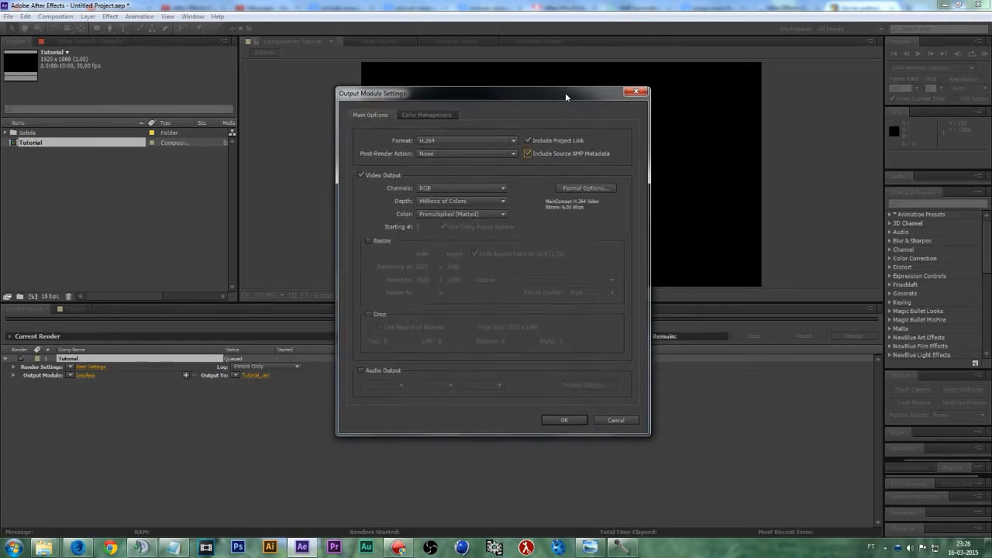
left_click_drag(566, 93, 564, 84)
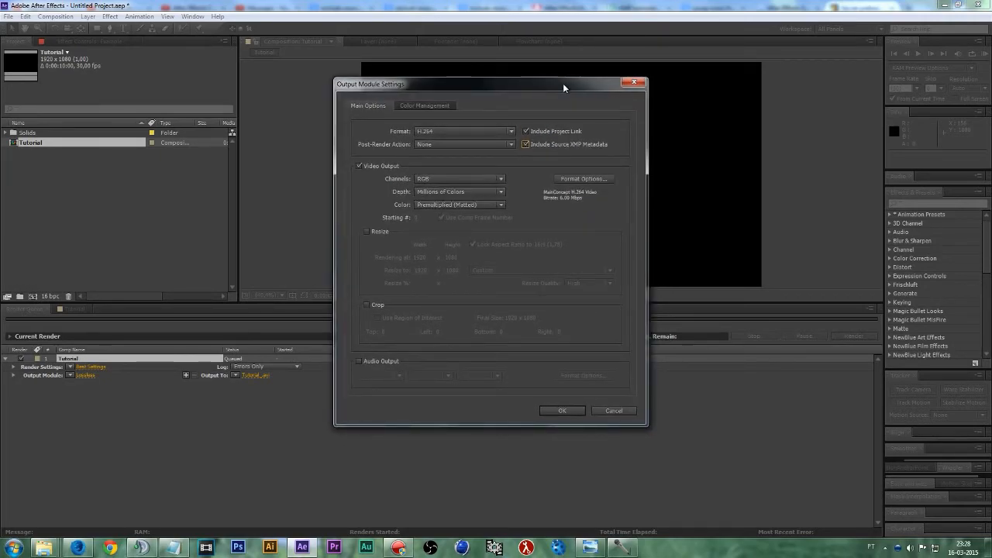
mouse_move(544, 123)
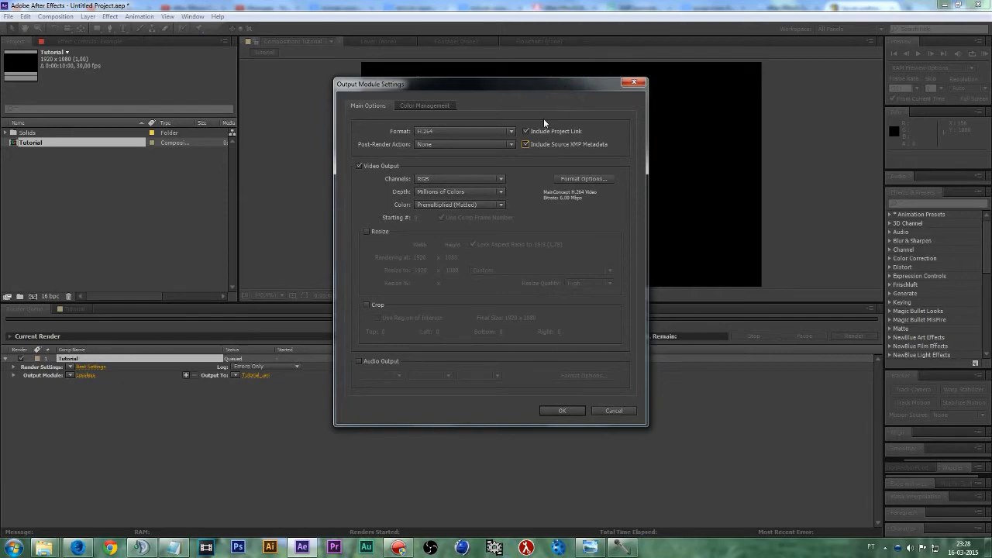
mouse_move(498, 176)
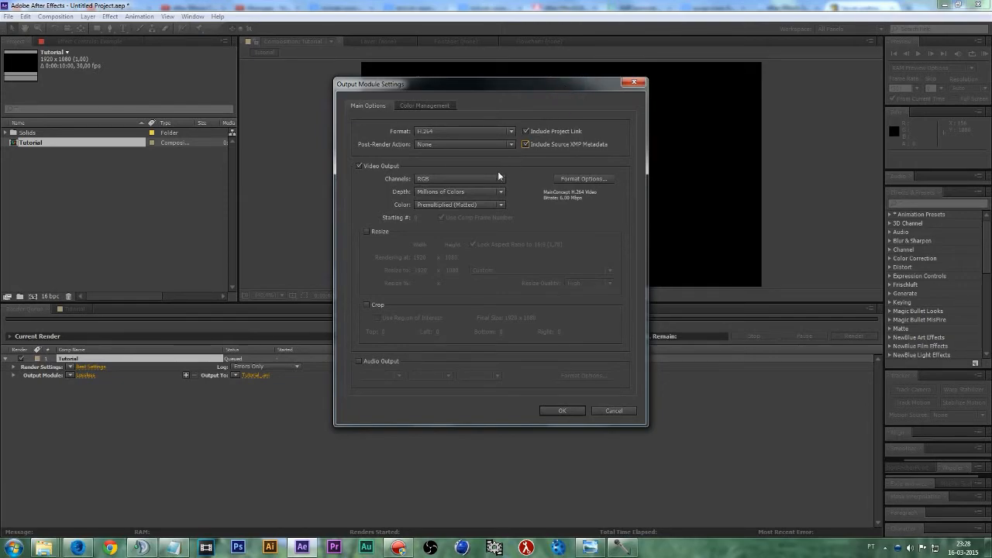
left_click(583, 178)
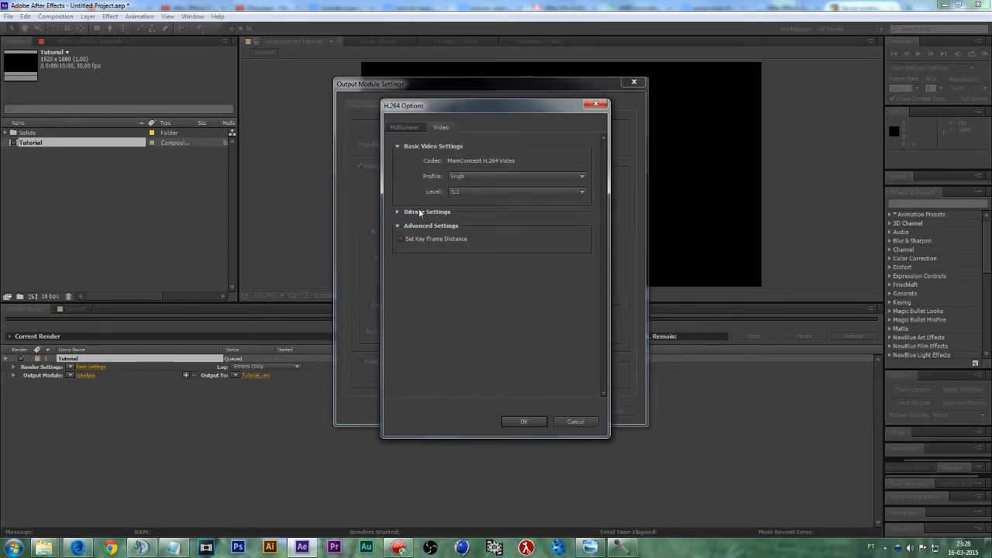
Set H.264 bitrate encoding to CBR, keep the MP4 multiplexer, and confirm
left_click(427, 211)
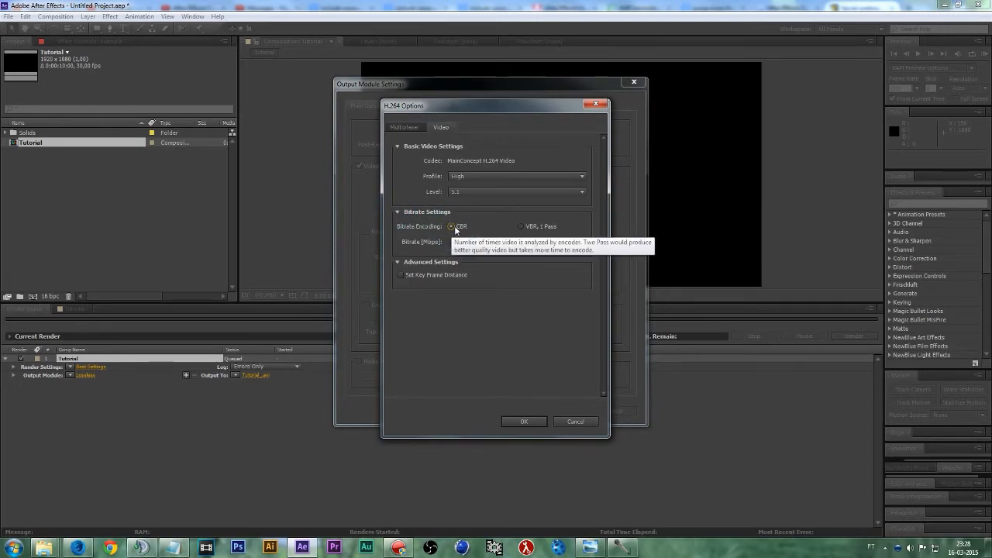
left_click(405, 127)
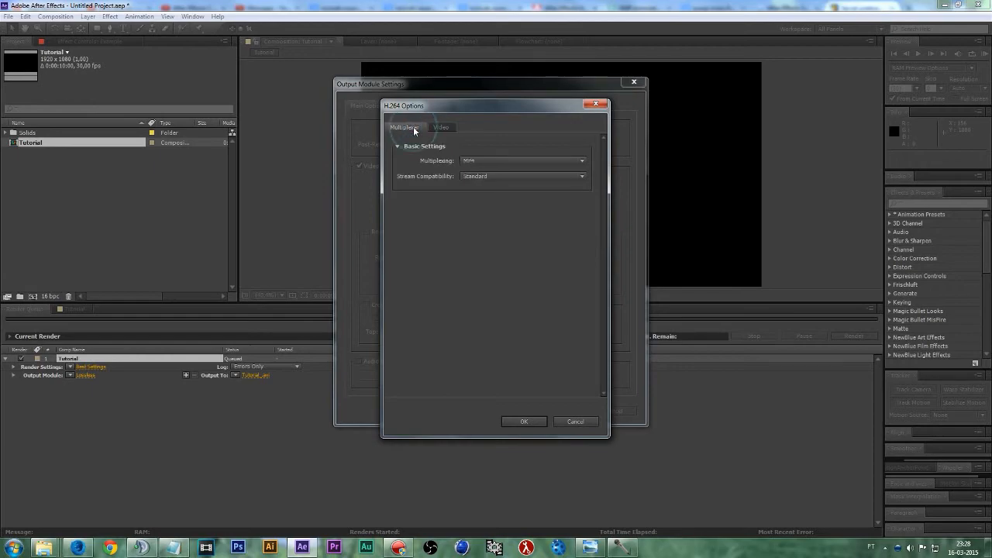
left_click(523, 160)
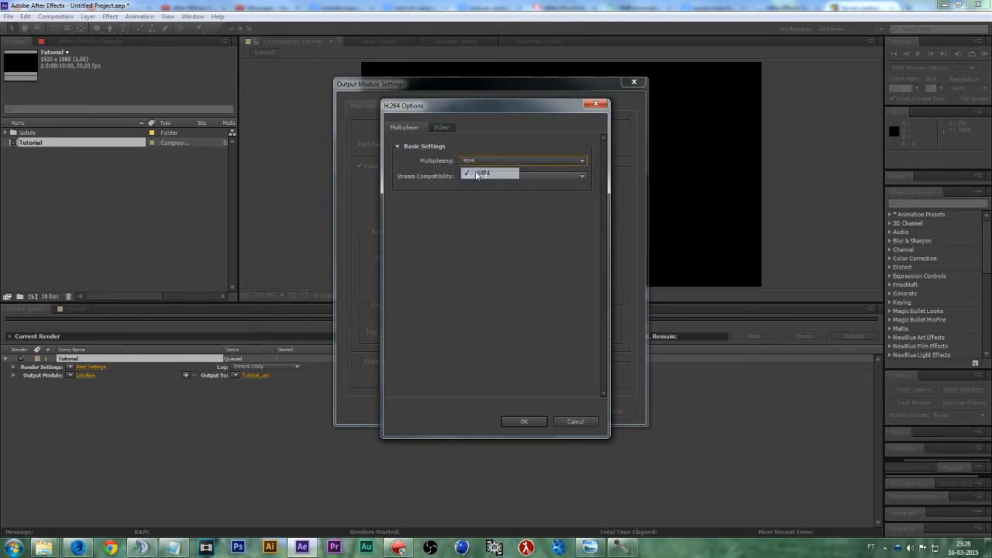
left_click(441, 127)
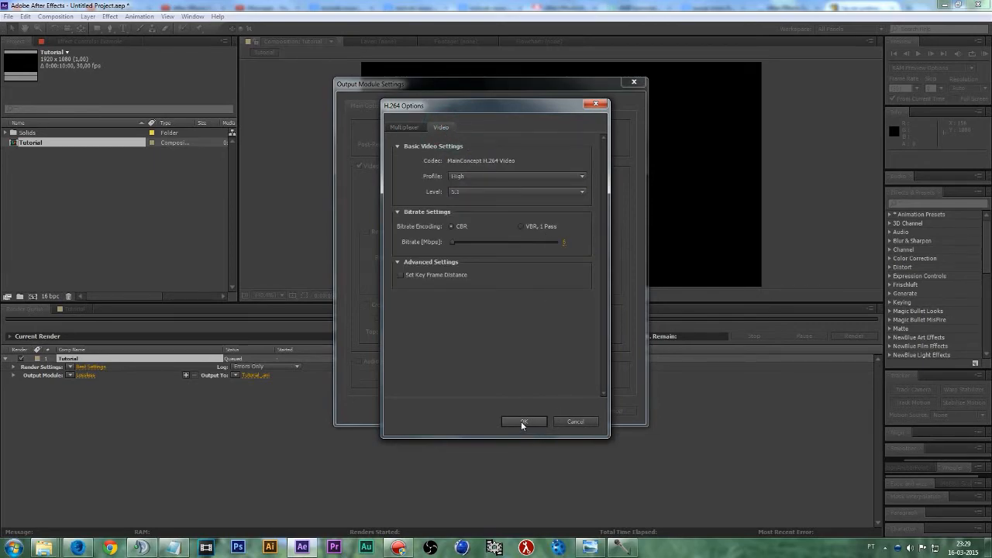
left_click(523, 422)
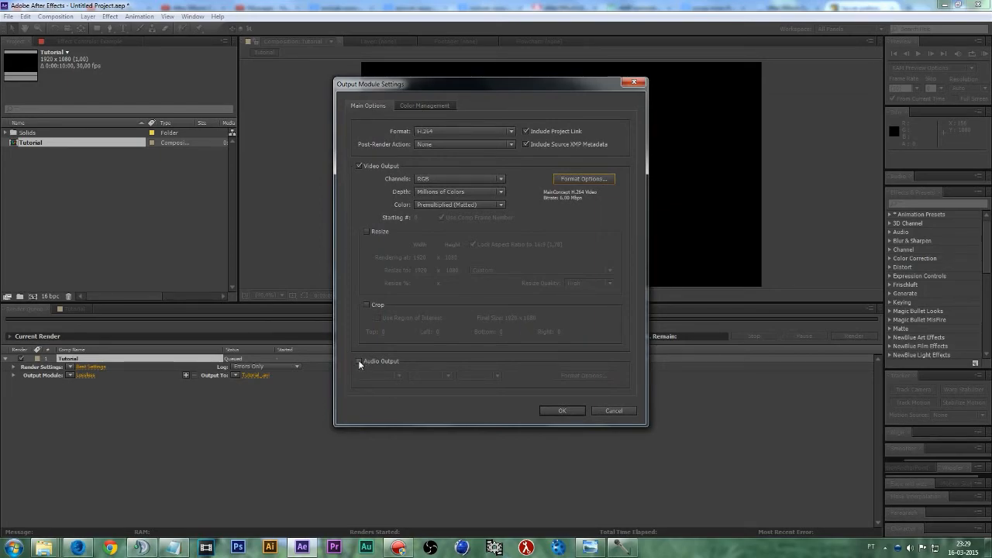
Enable stereo audio output at 48 kHz and confirm the H.264 output module settings
left_click(380, 375)
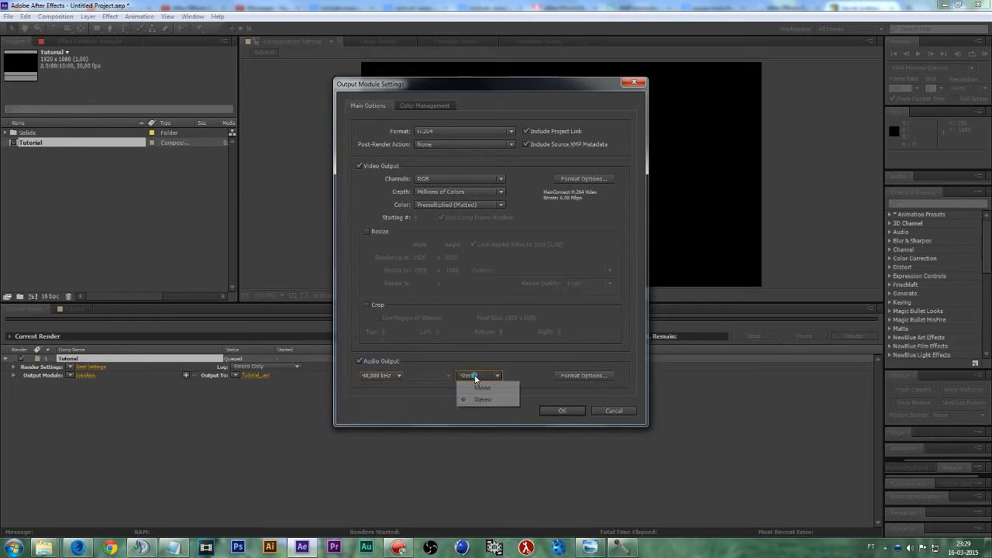
left_click(483, 399)
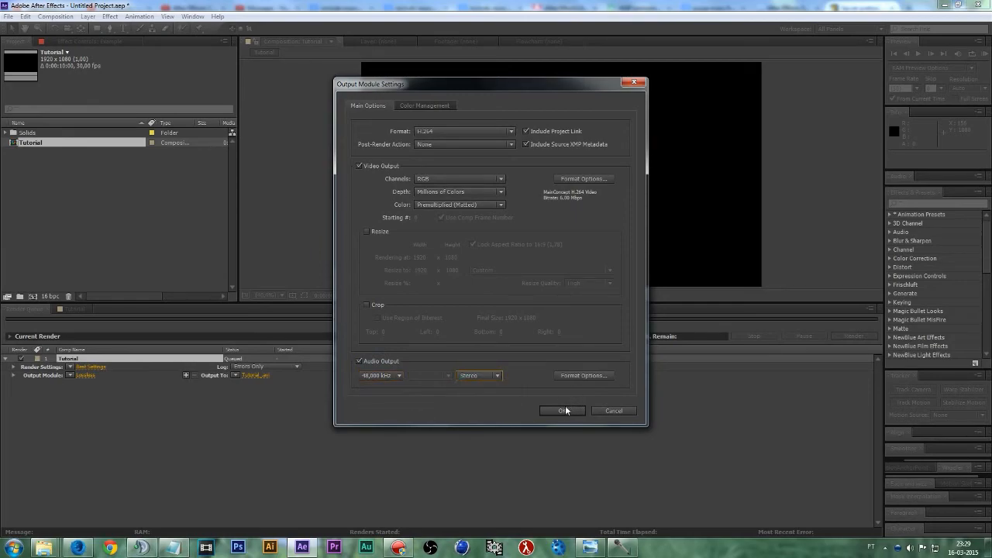
left_click(562, 411)
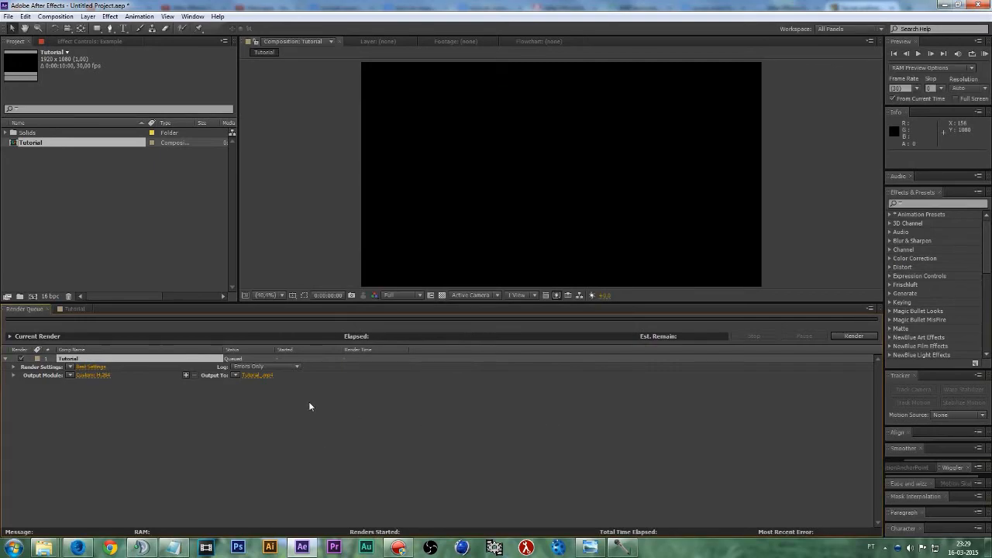
mouse_move(87, 322)
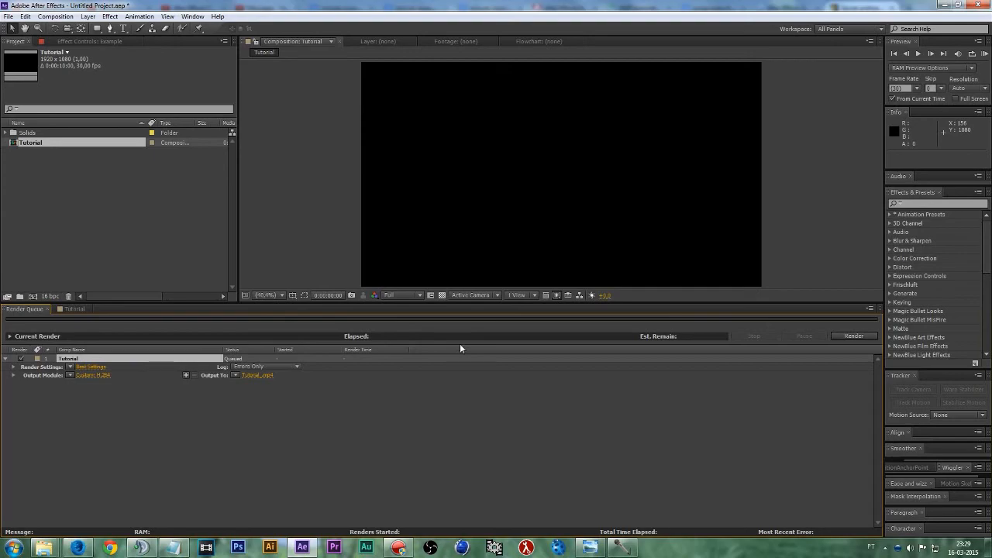
Render the Tutorial composition from the Render Queue to Tutorial.mp4
left_click(853, 336)
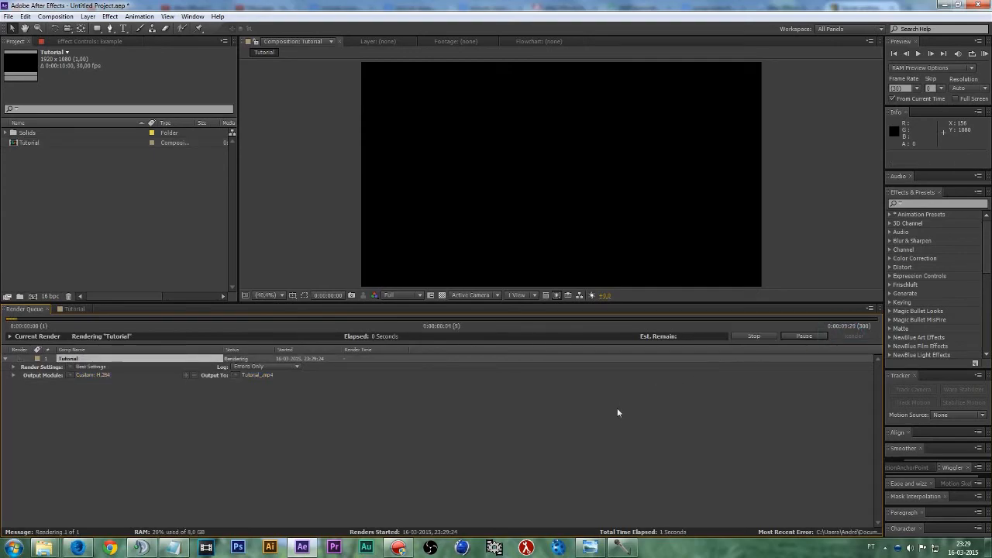